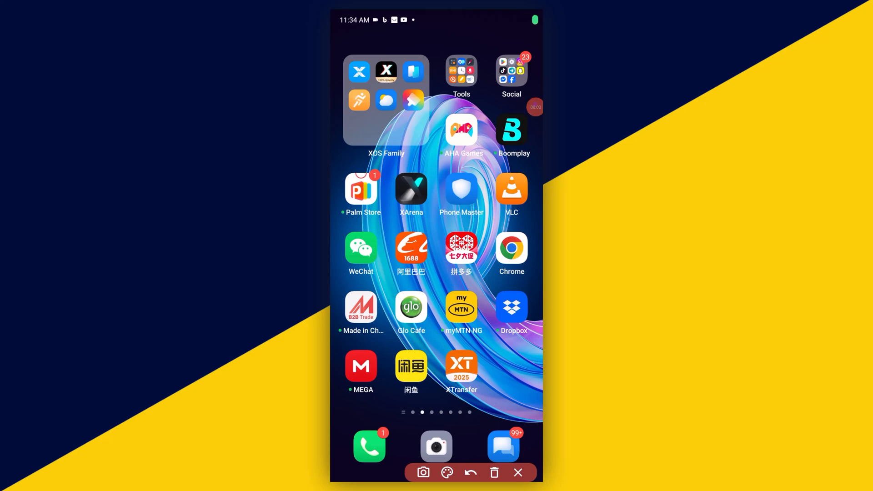
Swipe the home screen and launch the WeChat app from its icon.
{"action": "left_click_drag", "start_coordinate": [361, 234], "coordinate": [361, 273]}
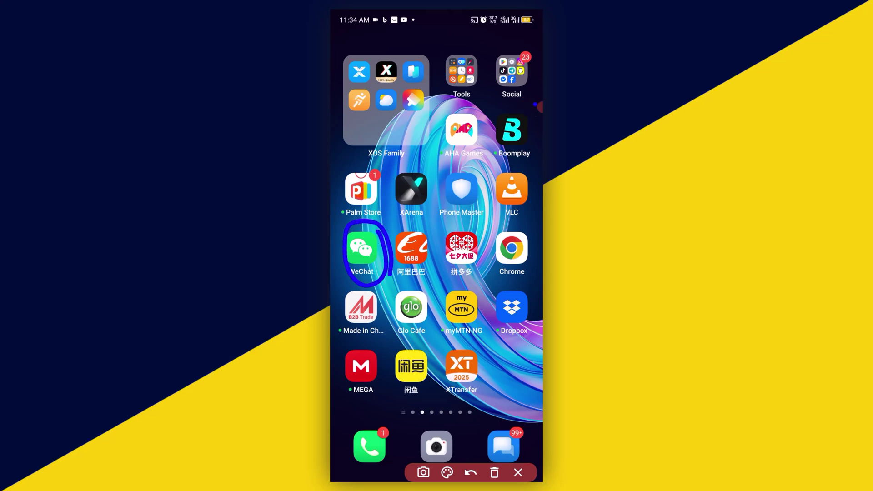
{"action": "left_click", "coordinate": [361, 249]}
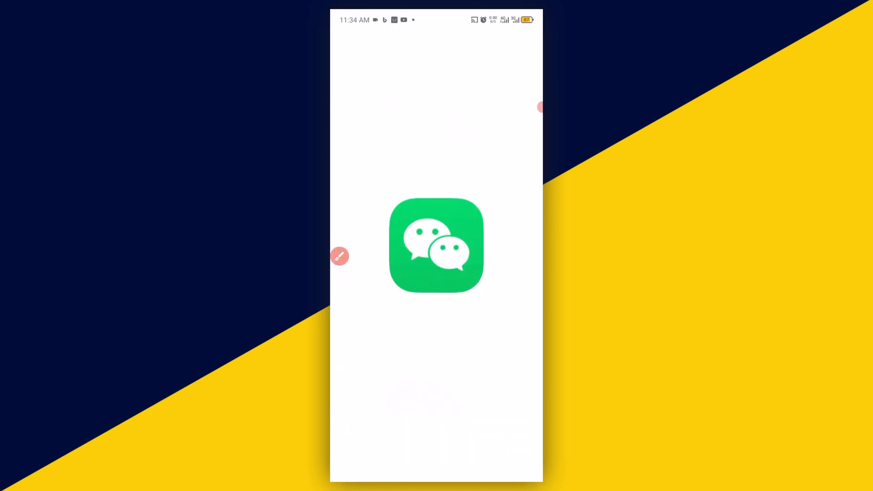
Once the Chats list loads, switch to the Me tab to view your profile.
{"action": "left_click", "coordinate": [436, 249]}
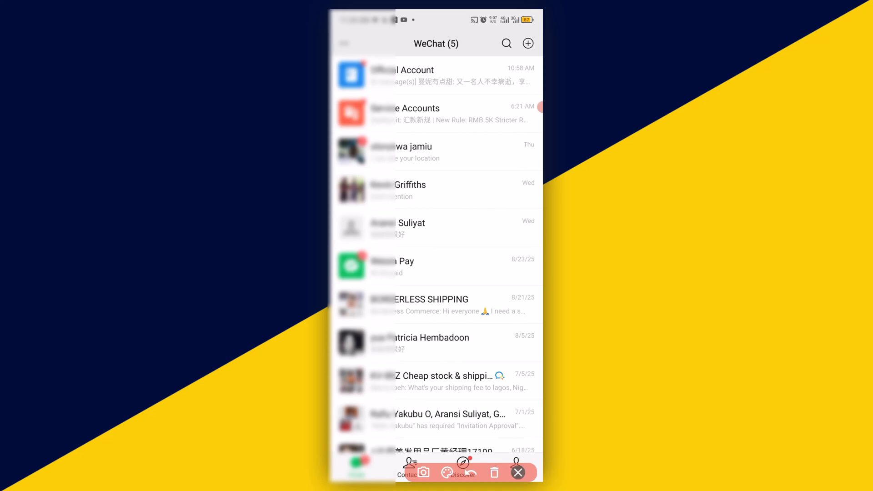
{"action": "left_click", "coordinate": [515, 475]}
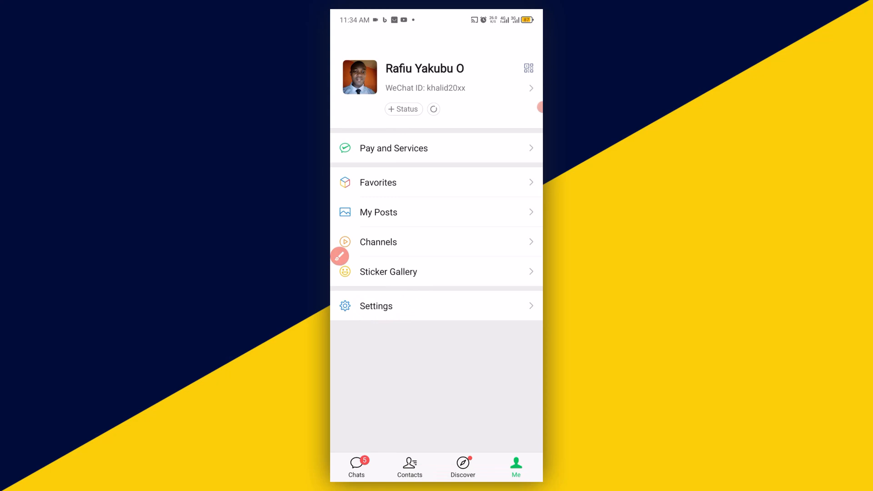
Open Settings from the Me page.
{"action": "left_click", "coordinate": [376, 306]}
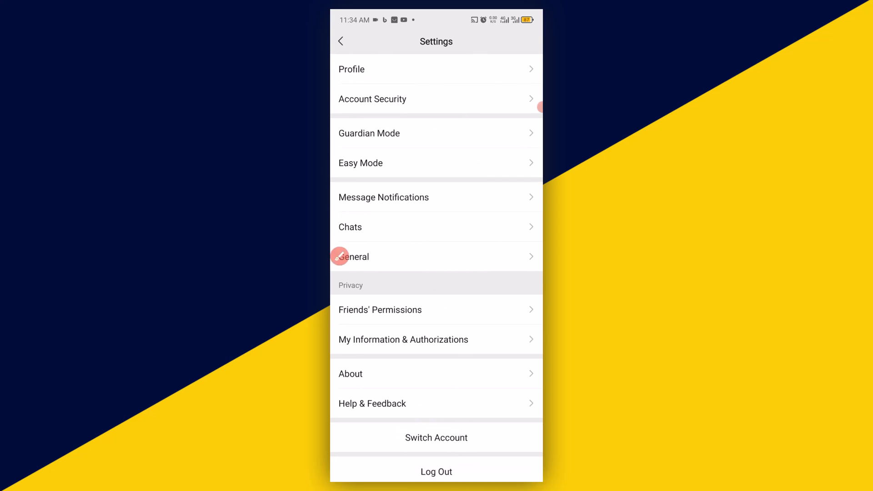
Open Switch Account to see the logged-in account and Add Account option.
{"action": "left_click", "coordinate": [436, 438]}
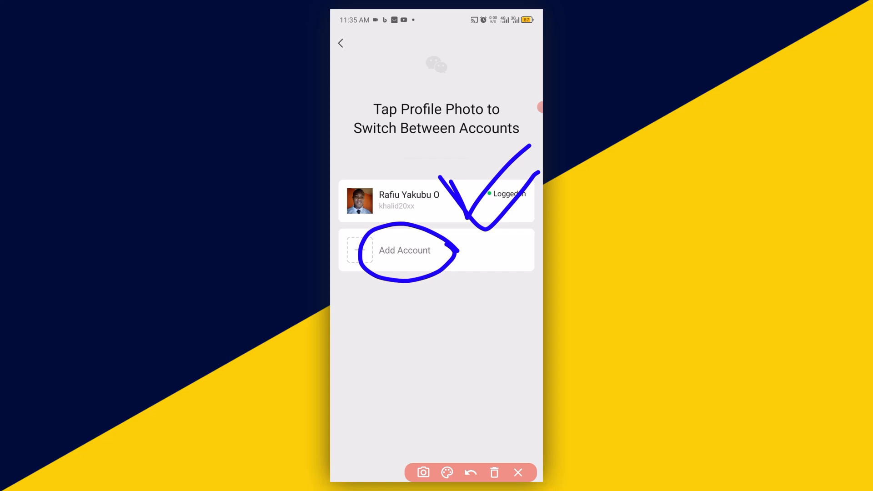
{"action": "left_click_drag", "start_coordinate": [490, 272], "coordinate": [471, 315]}
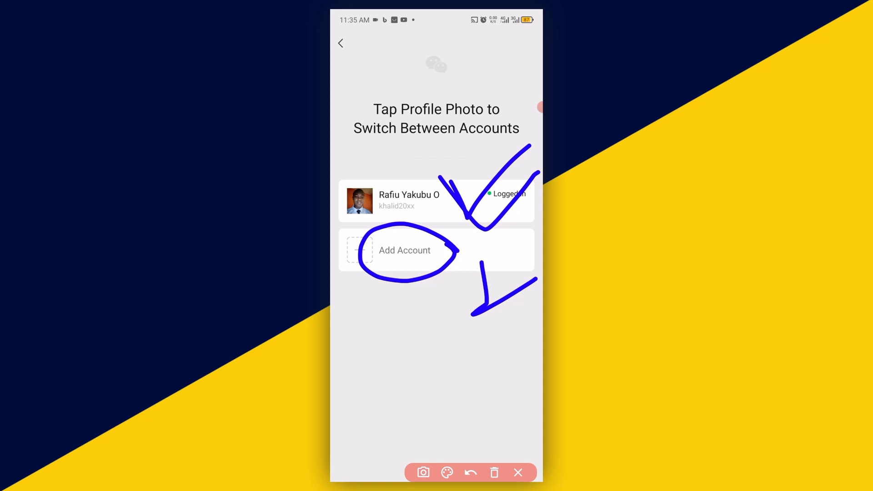
{"action": "left_click", "coordinate": [518, 473]}
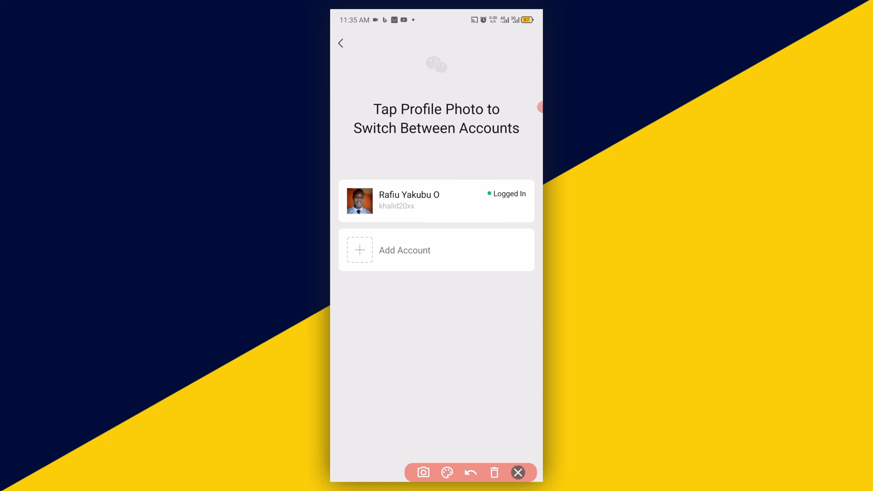